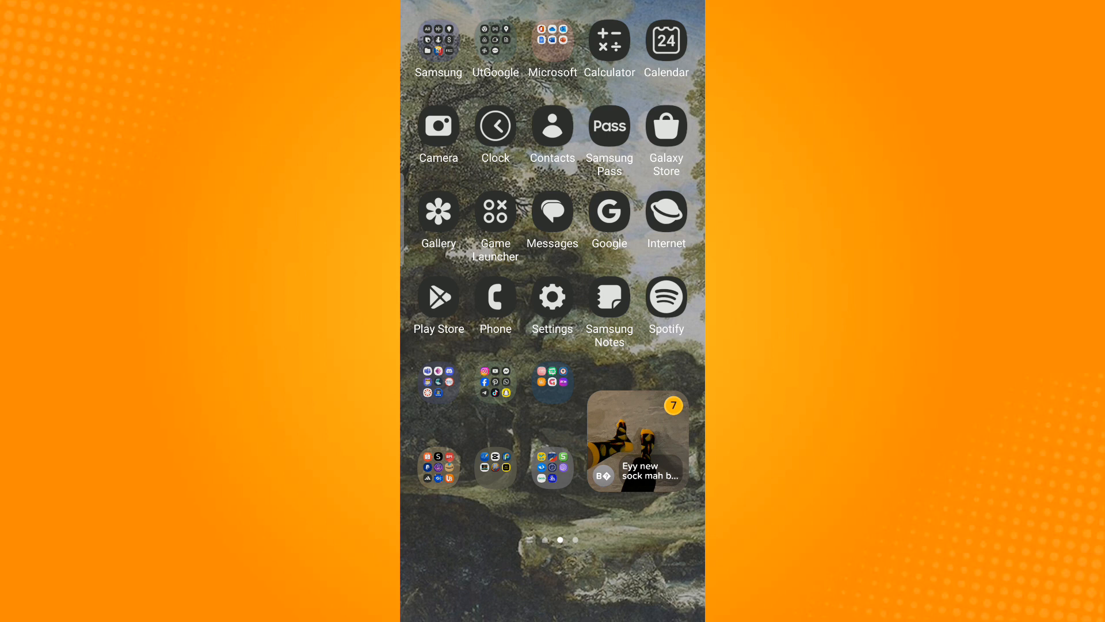
Step: Open Android Settings' Display page with brightness and font options
left_click(552, 296)
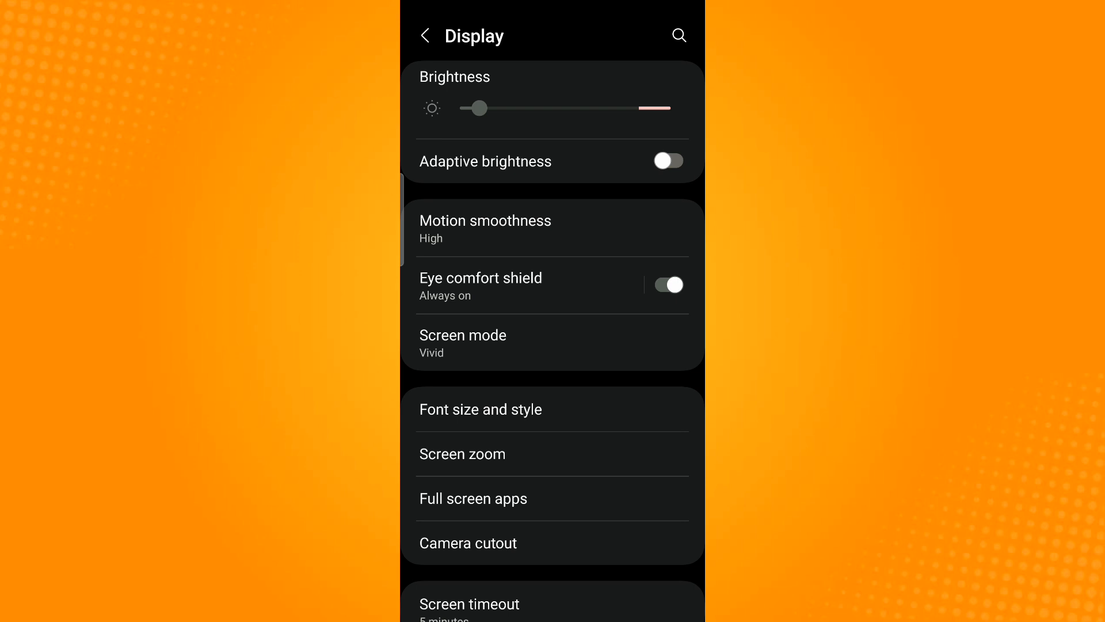
Step: Leave font settings, launch Snapchat from the social apps folder and show Chats
left_click(481, 409)
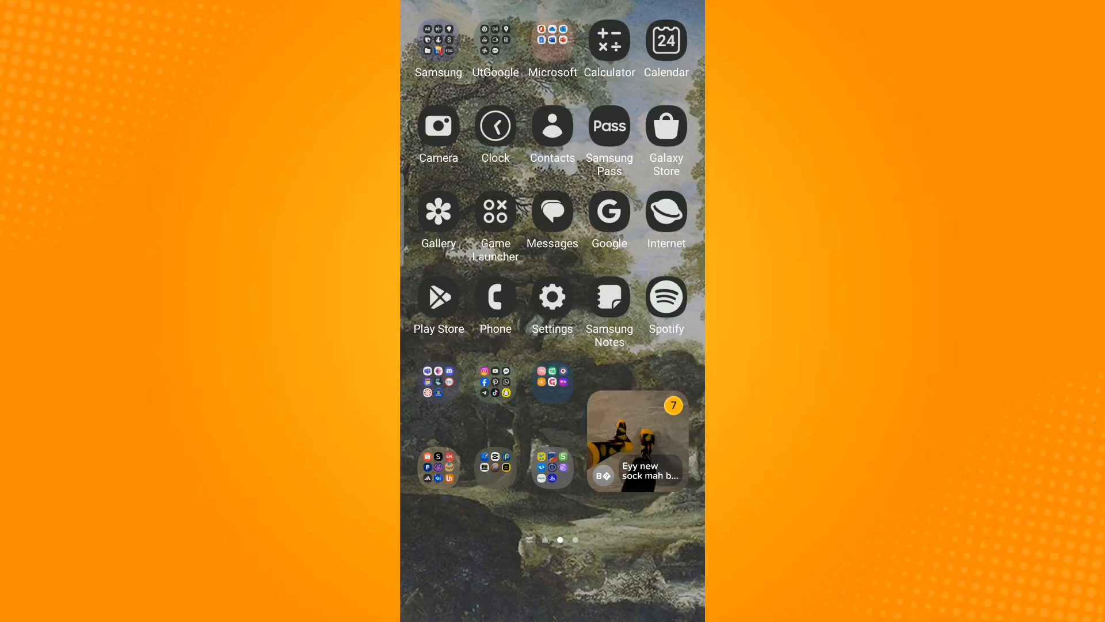
left_click(484, 382)
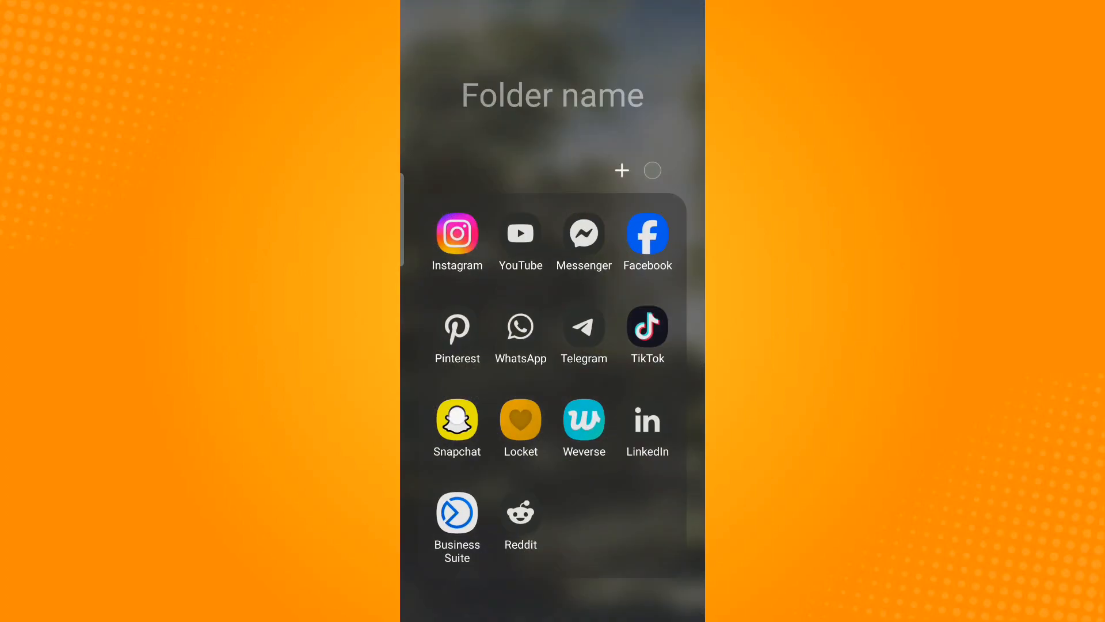
left_click(457, 421)
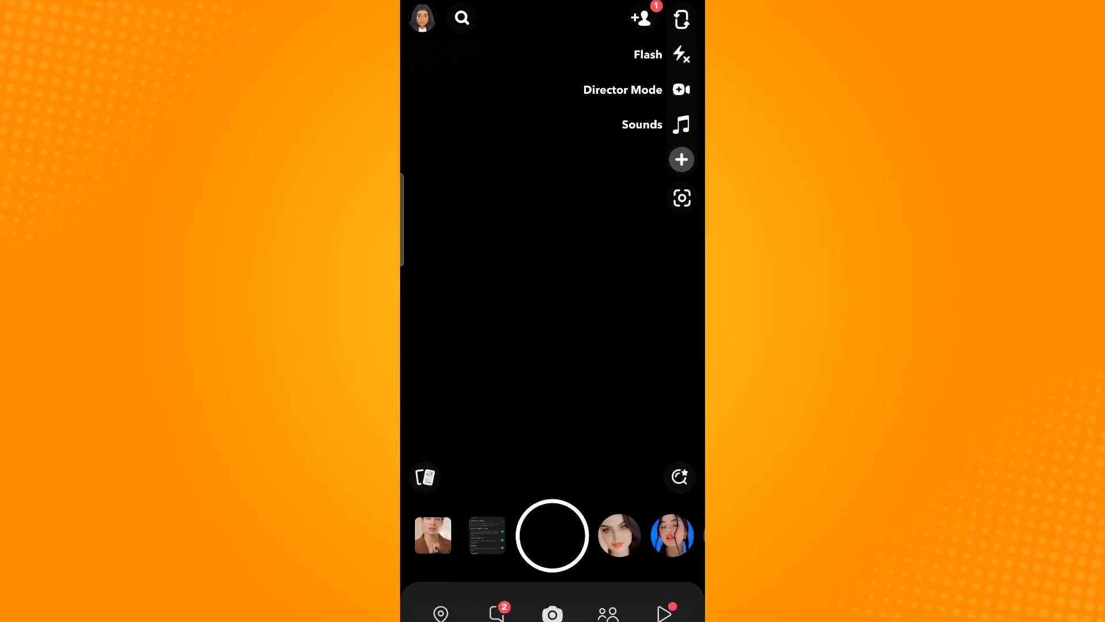
left_click(496, 612)
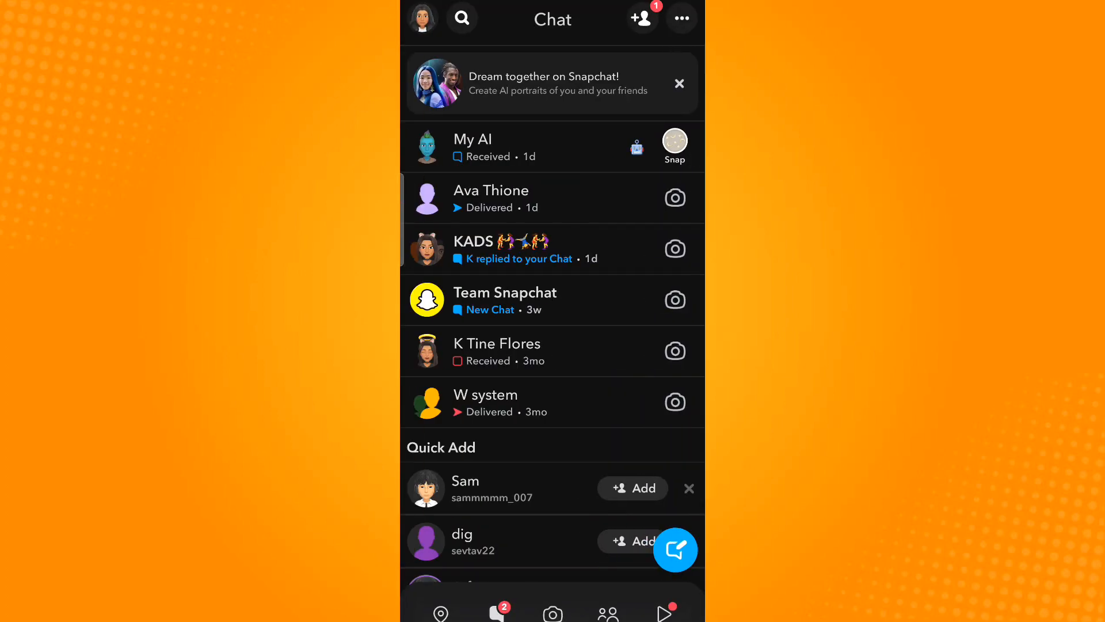
Step: Open the conversation with the large Hi and send a normal 'Hi'
left_click(571, 207)
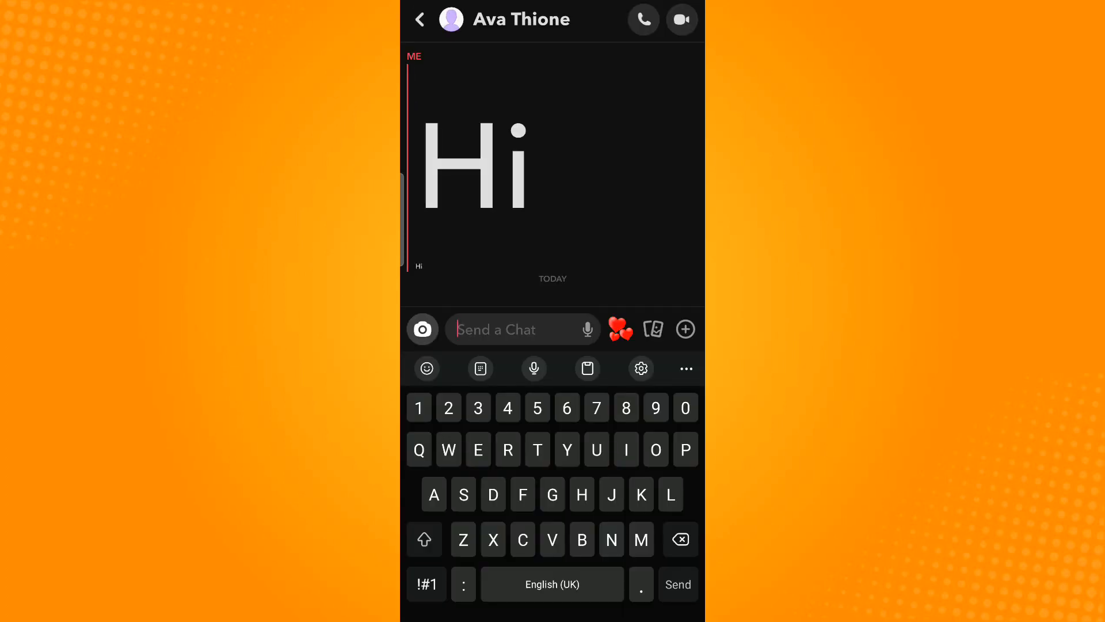
type("Hi")
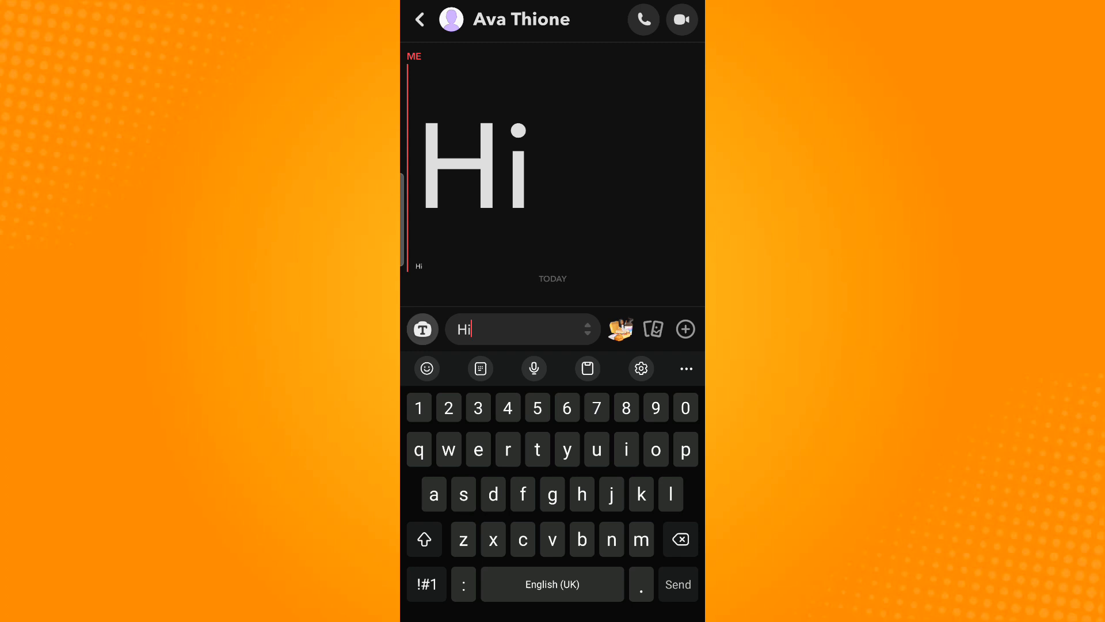
left_click(677, 583)
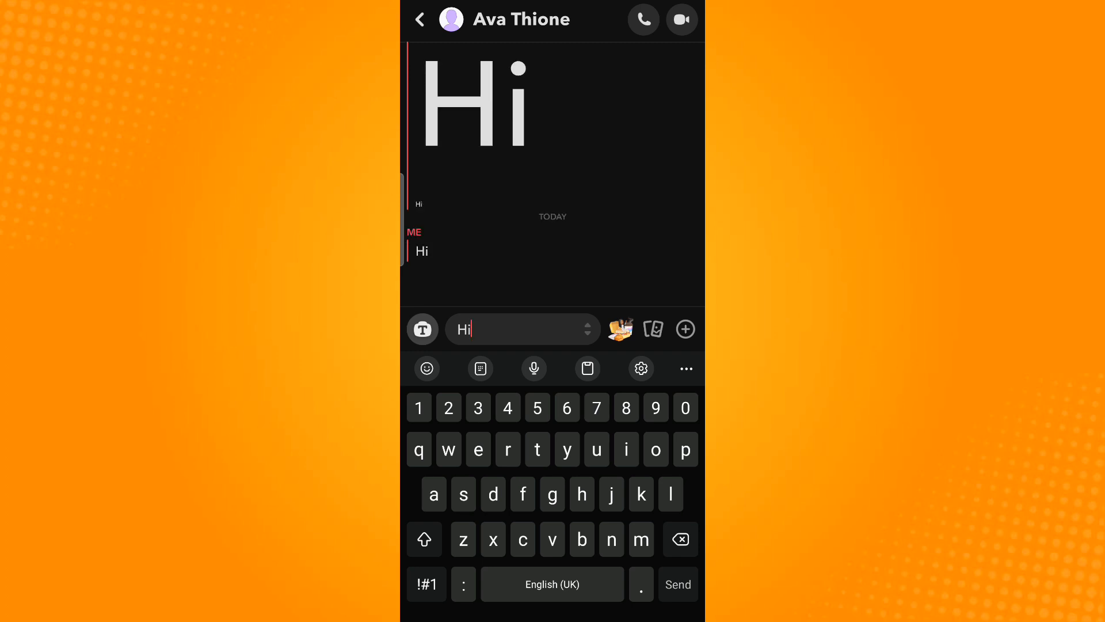